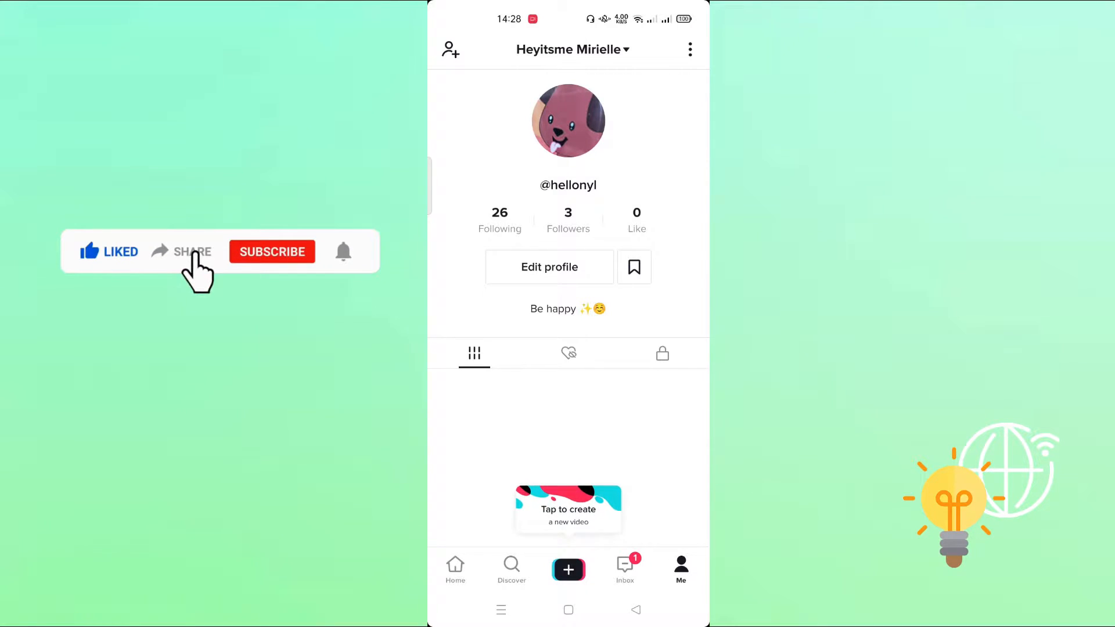
Open Settings and privacy from the profile's three-dot menu
left_click(272, 252)
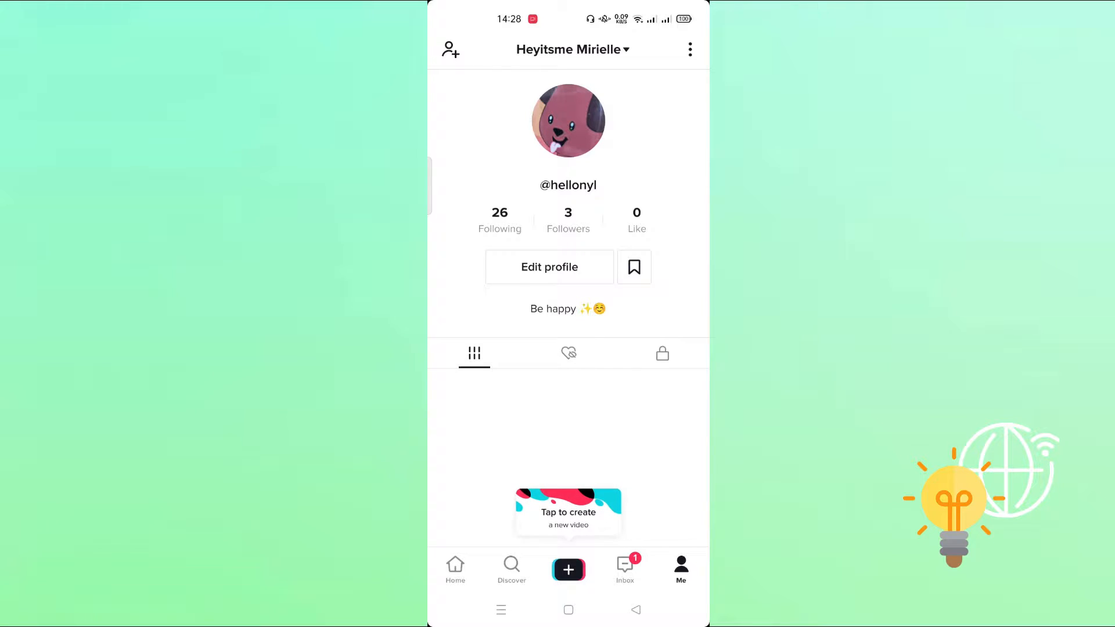
left_click(689, 49)
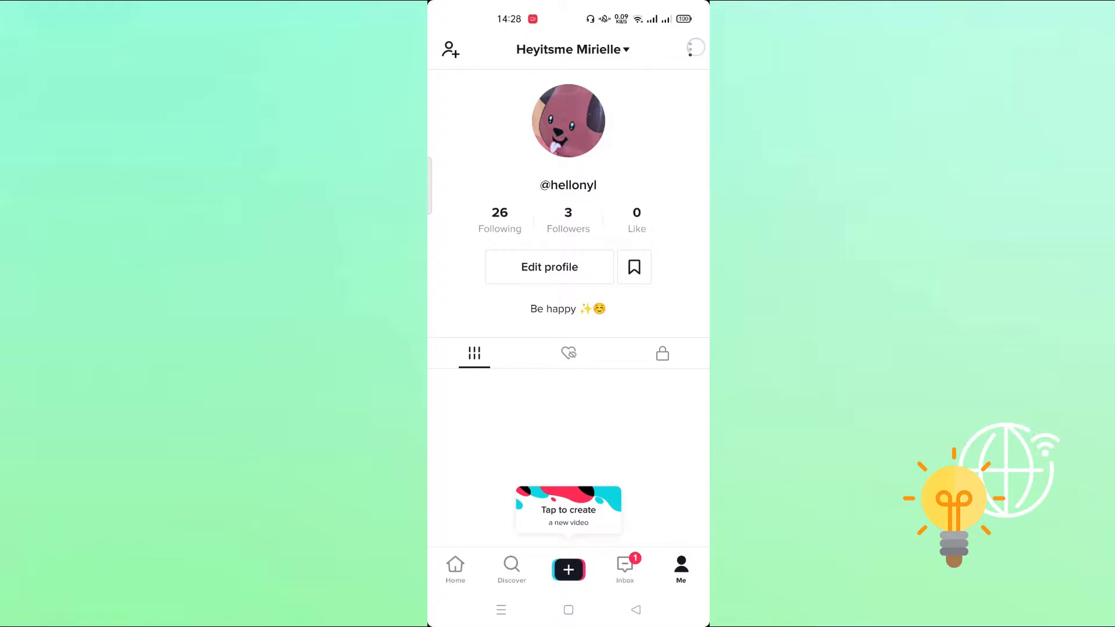
left_click(694, 48)
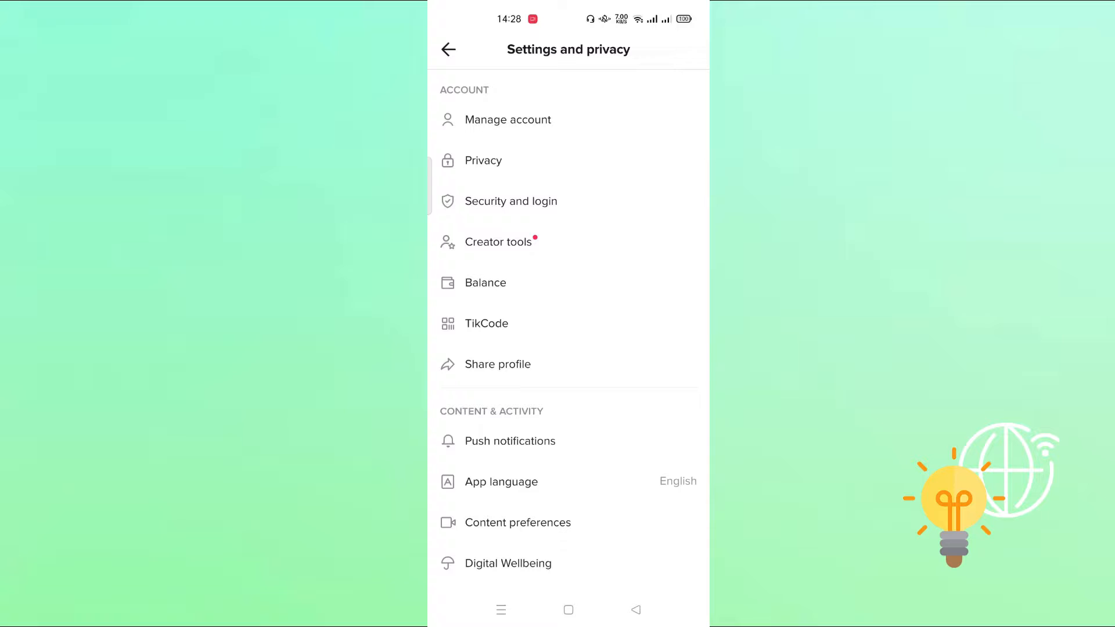
View the Manage account options, then return to the profile page
left_click(508, 119)
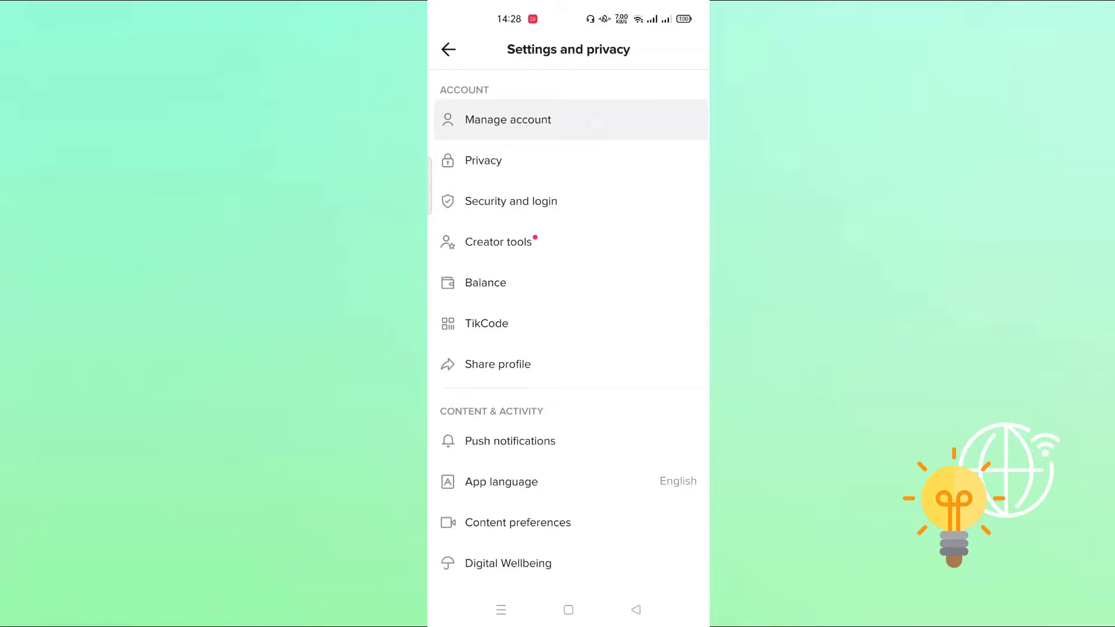
left_click(507, 120)
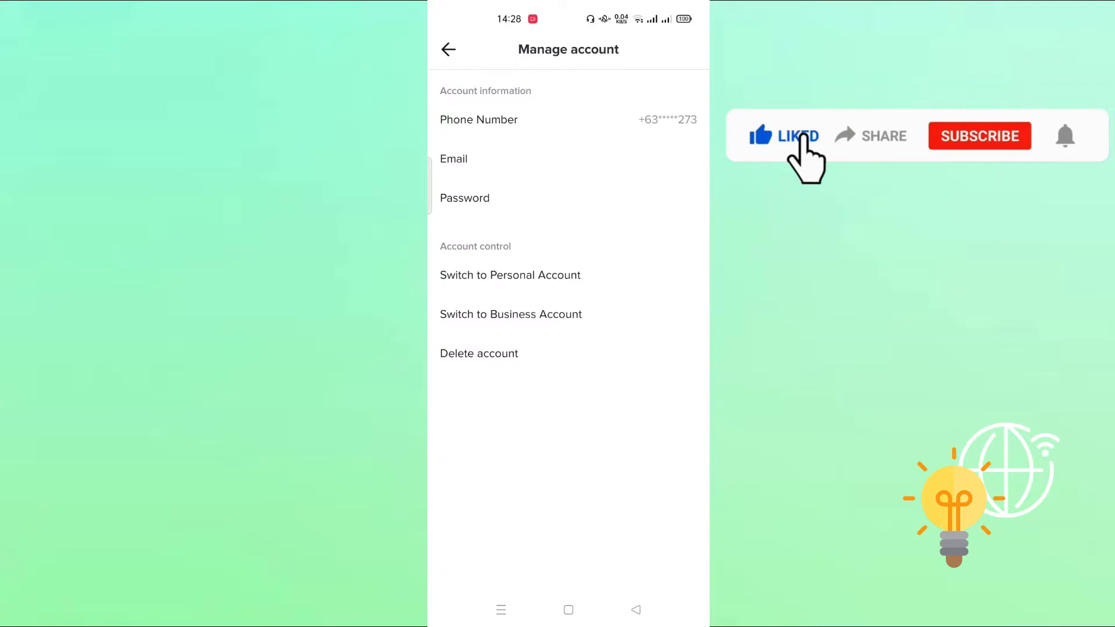
mouse_move(878, 156)
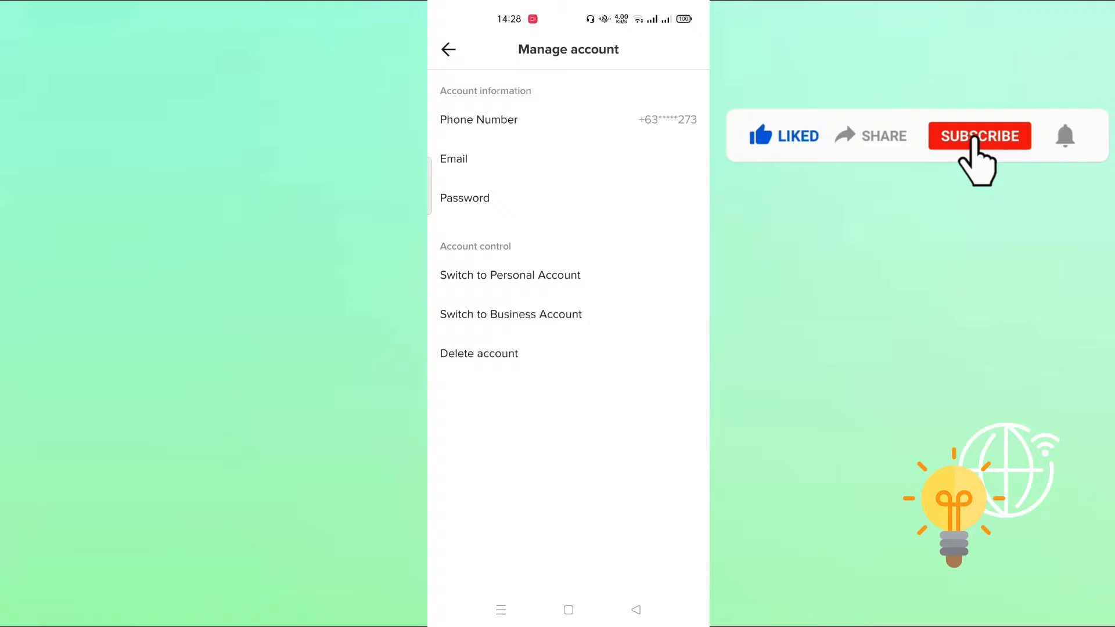
left_click(978, 135)
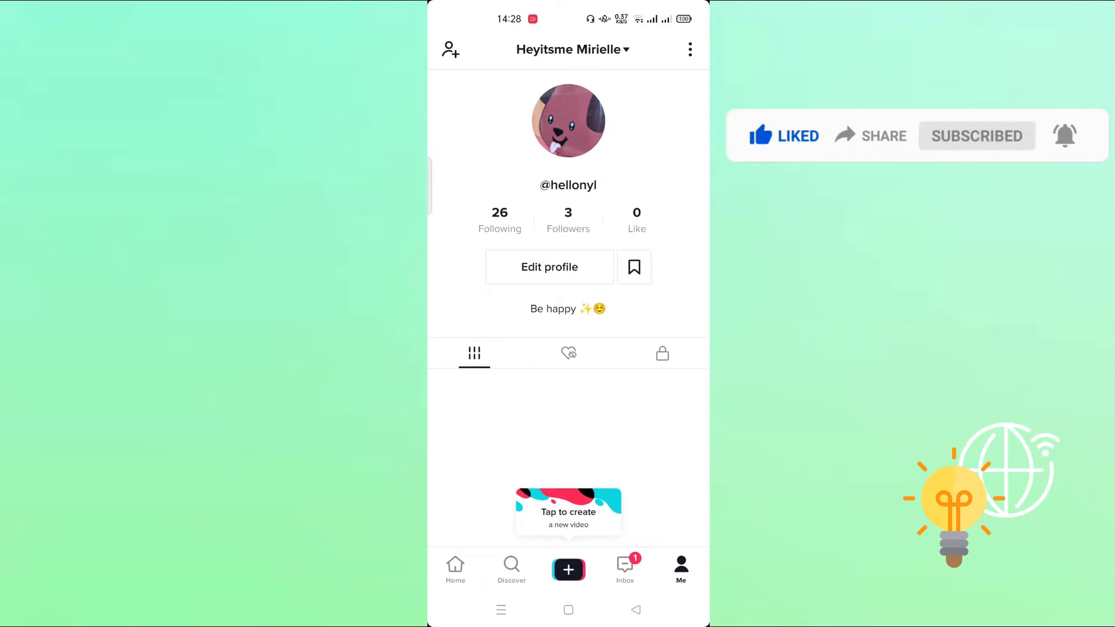
Review the name, username and bio in Edit profile, then reach Settings and privacy
left_click(549, 267)
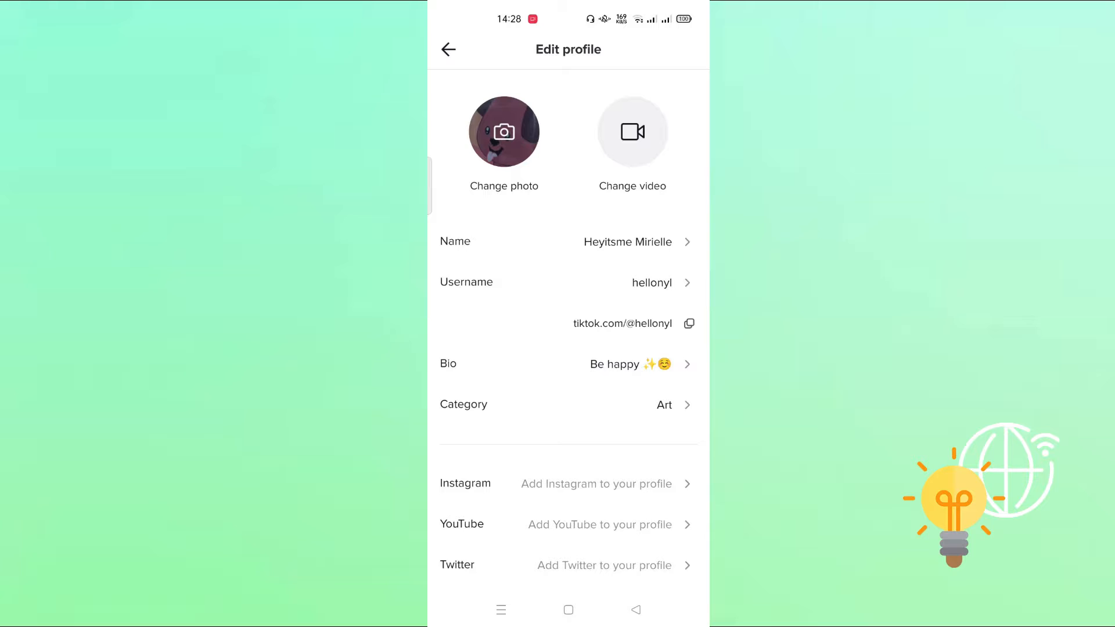
left_click(448, 49)
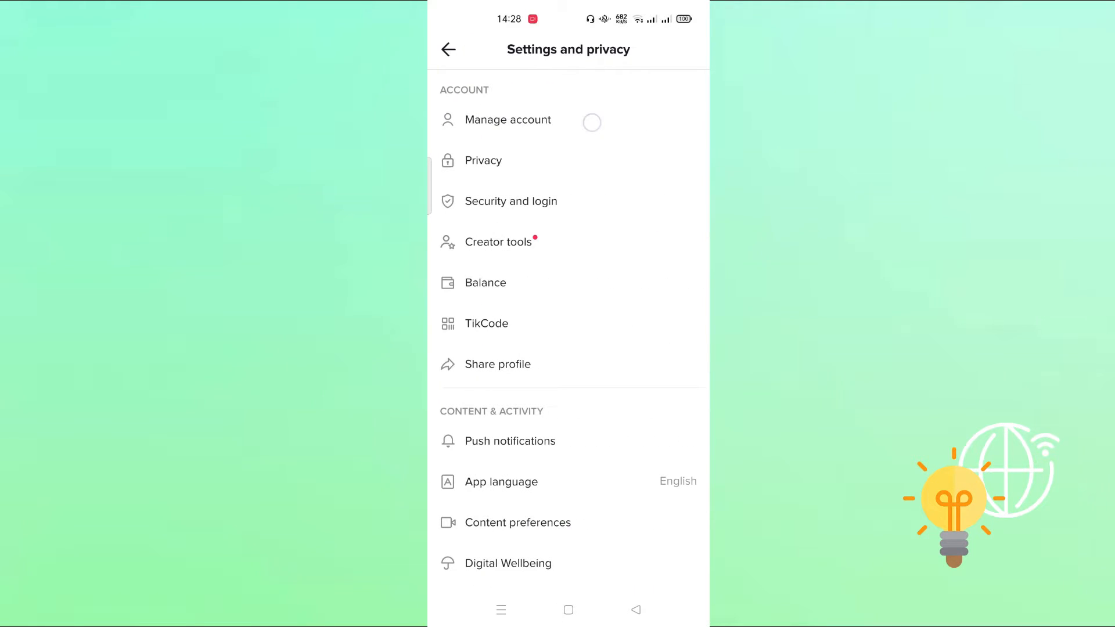
Confirm switching to a Business Account under Manage account
left_click(508, 120)
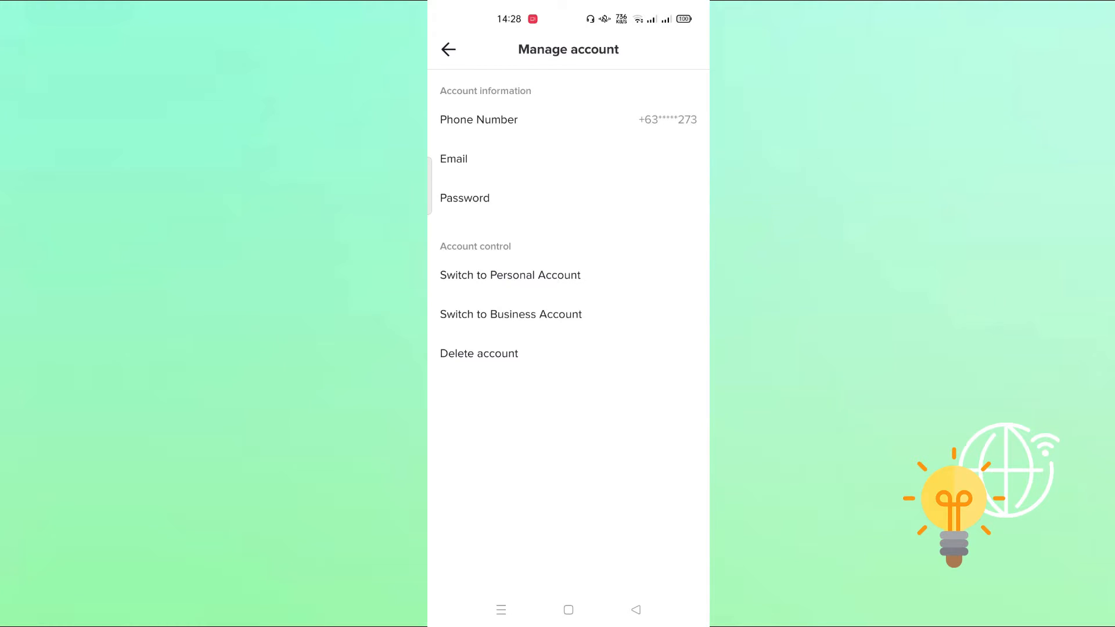
left_click(510, 315)
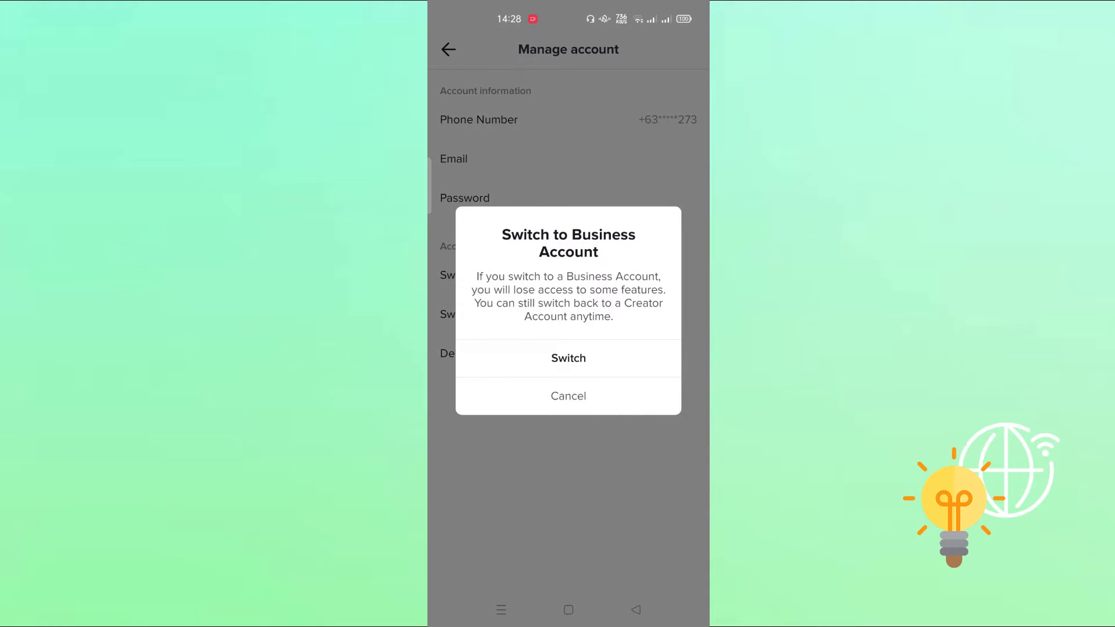
left_click(568, 358)
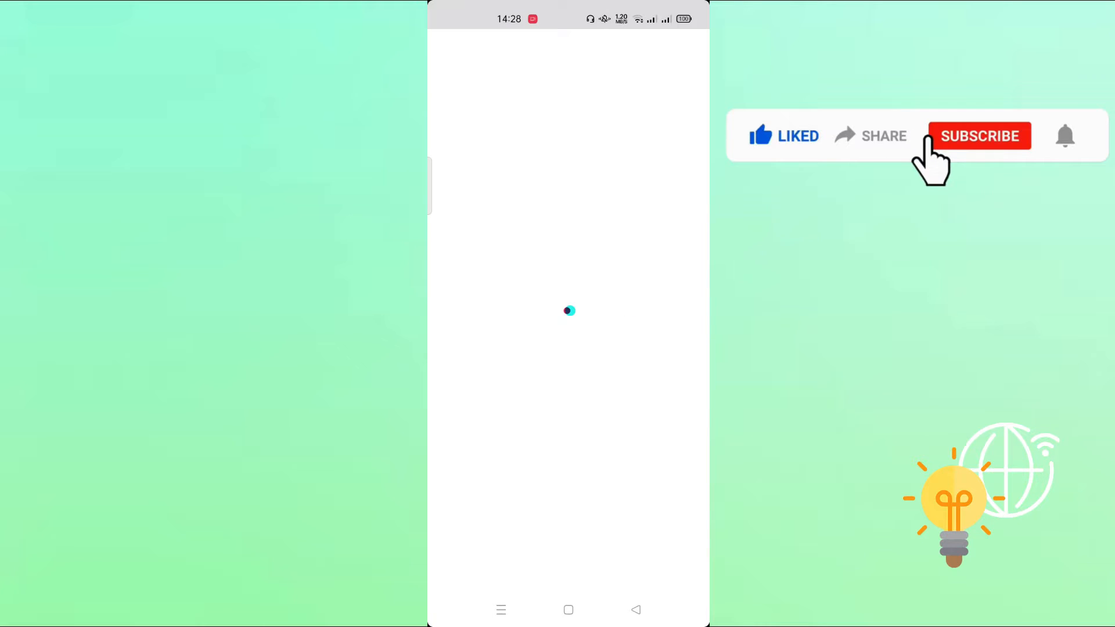
left_click(979, 136)
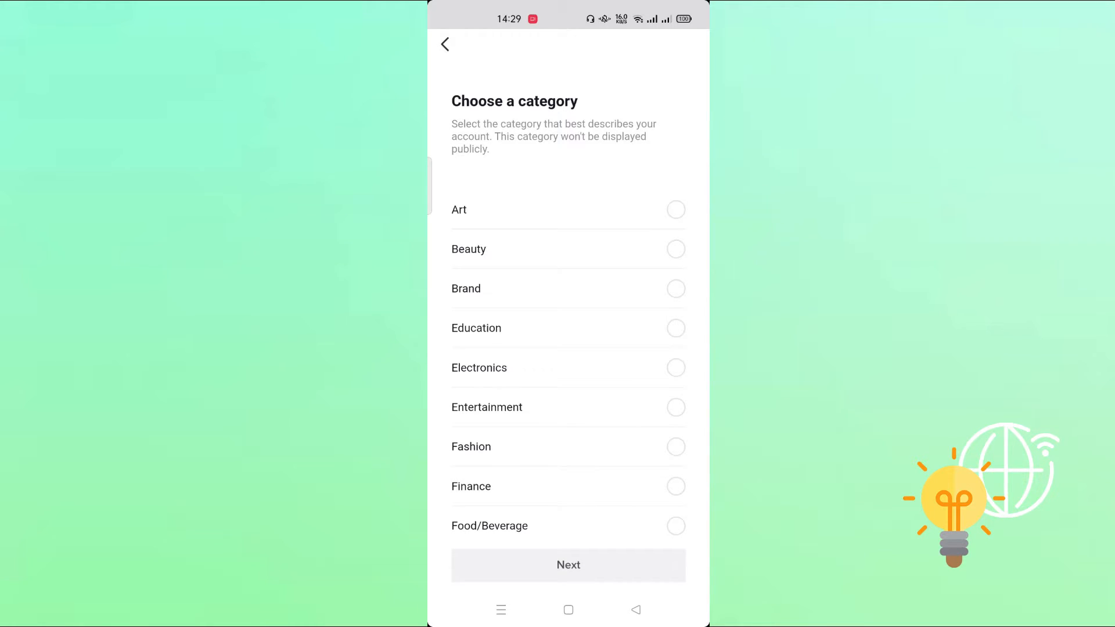
Choose Education as the business category and dismiss the welcome message
scroll("down", 3)
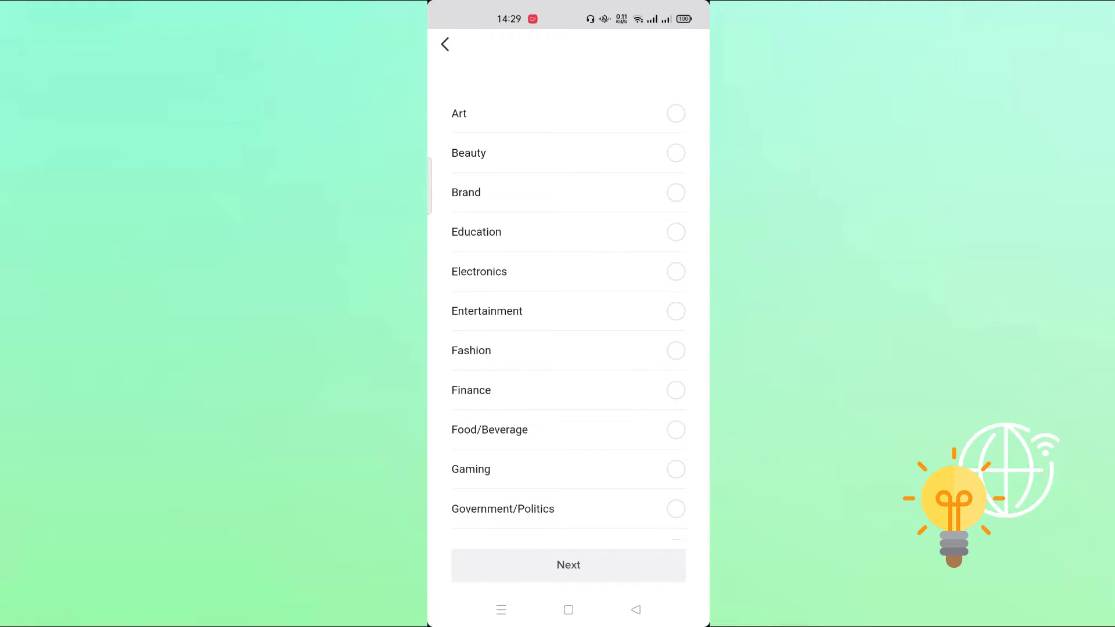
left_click(675, 231)
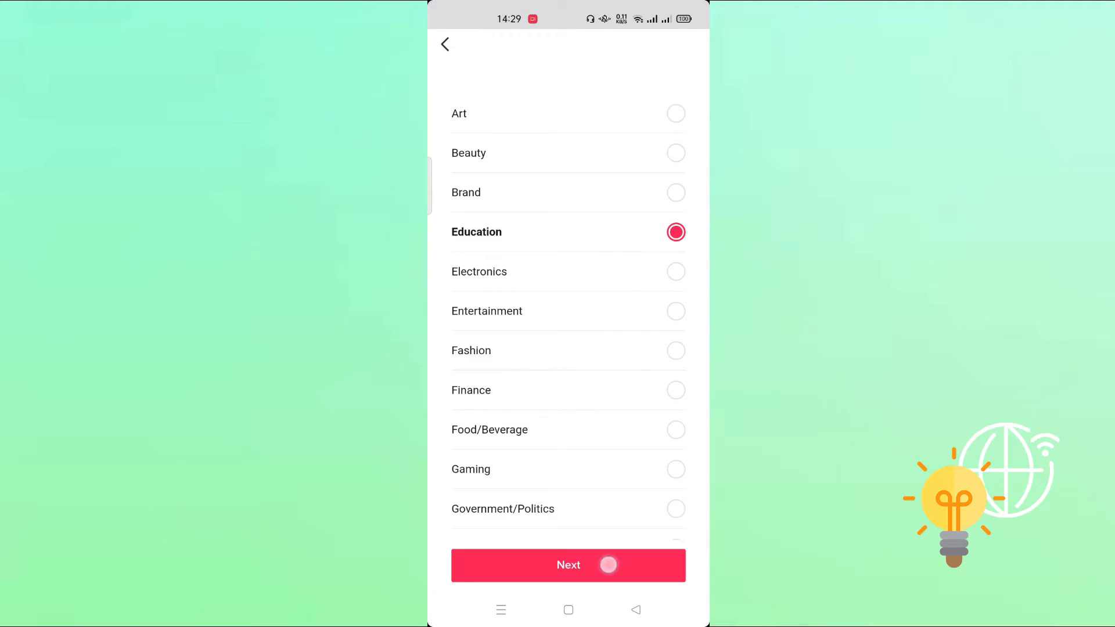
left_click(568, 565)
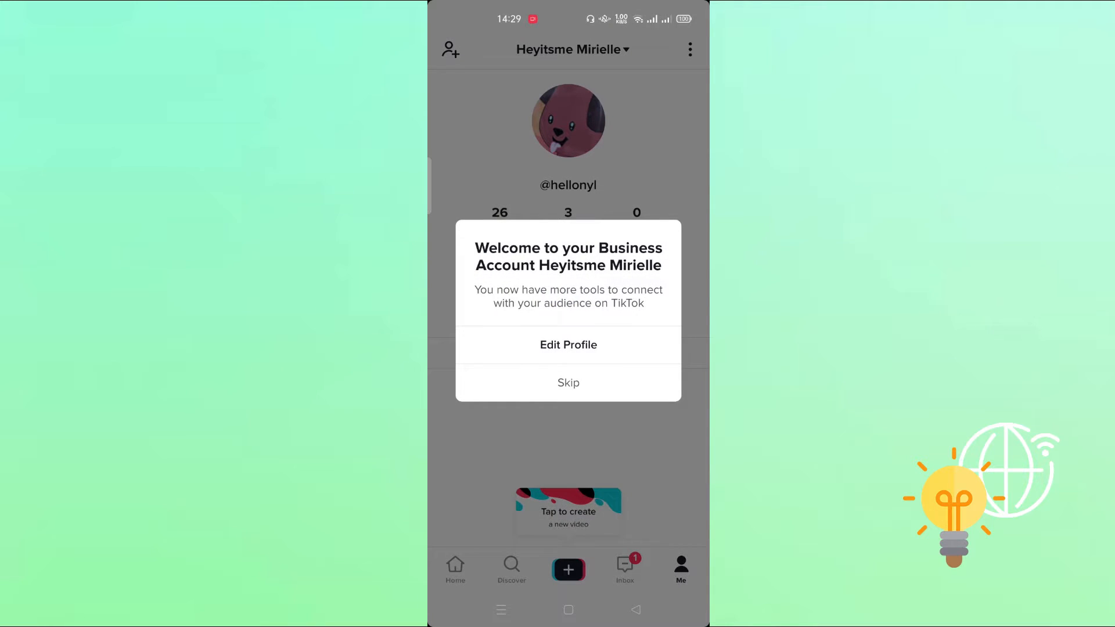
left_click(568, 382)
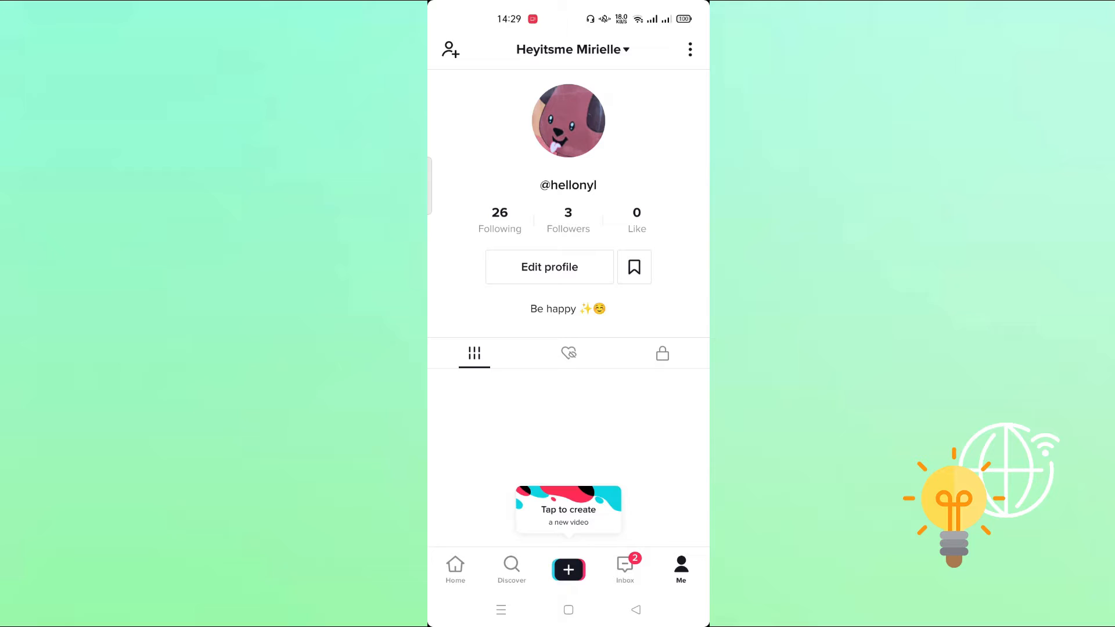
Scroll through Edit profile, which now shows the Education category
left_click(549, 267)
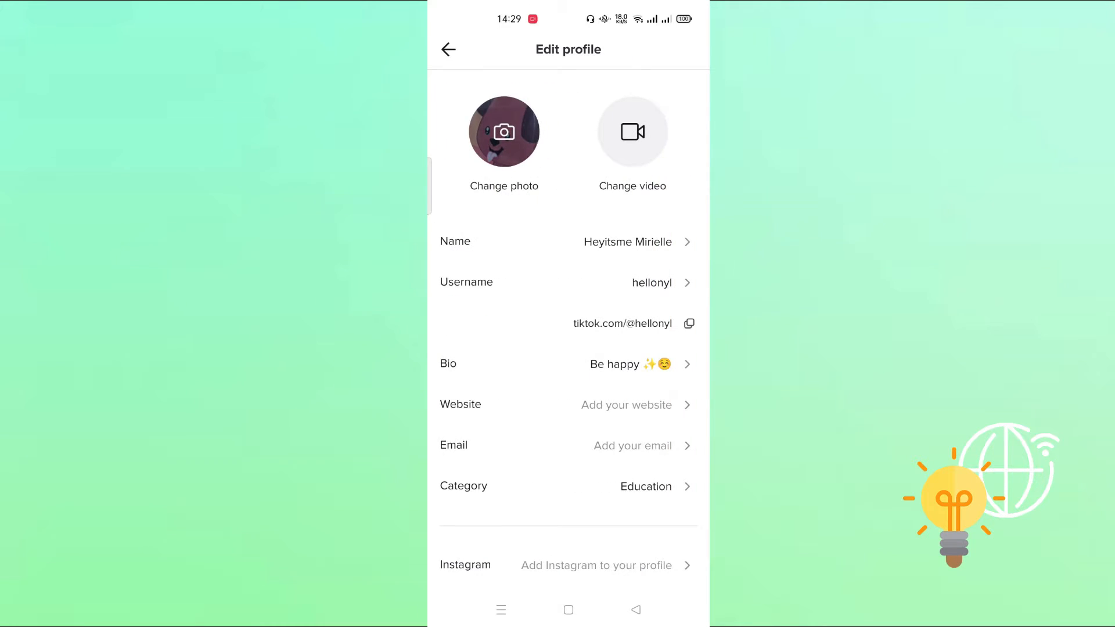
scroll("down", 3)
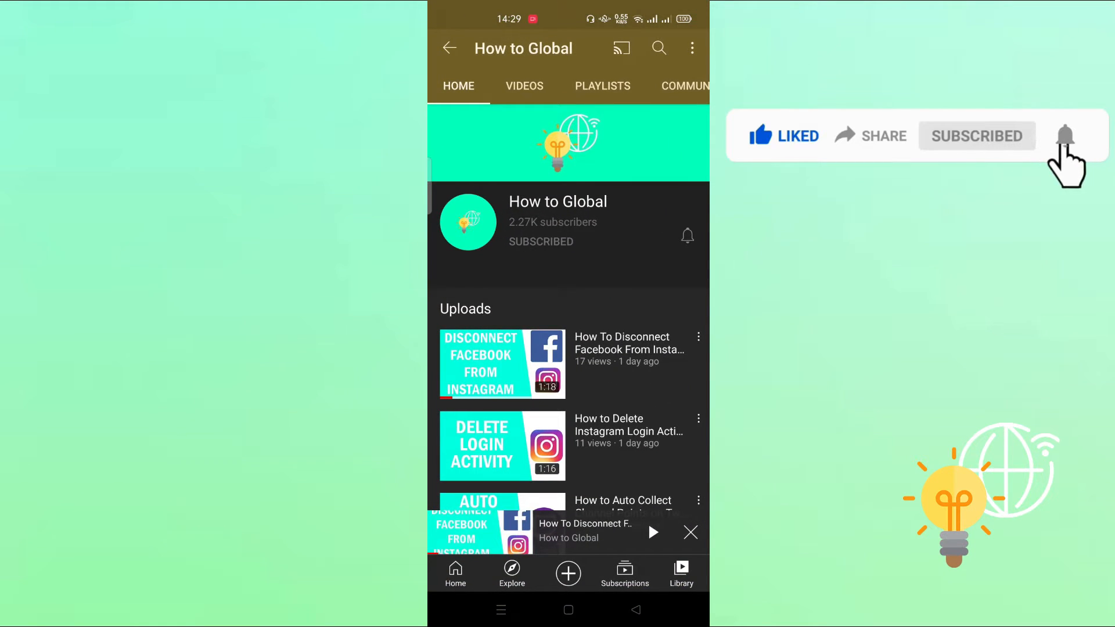
Copy the How to Global channel link via its share options
left_click(691, 49)
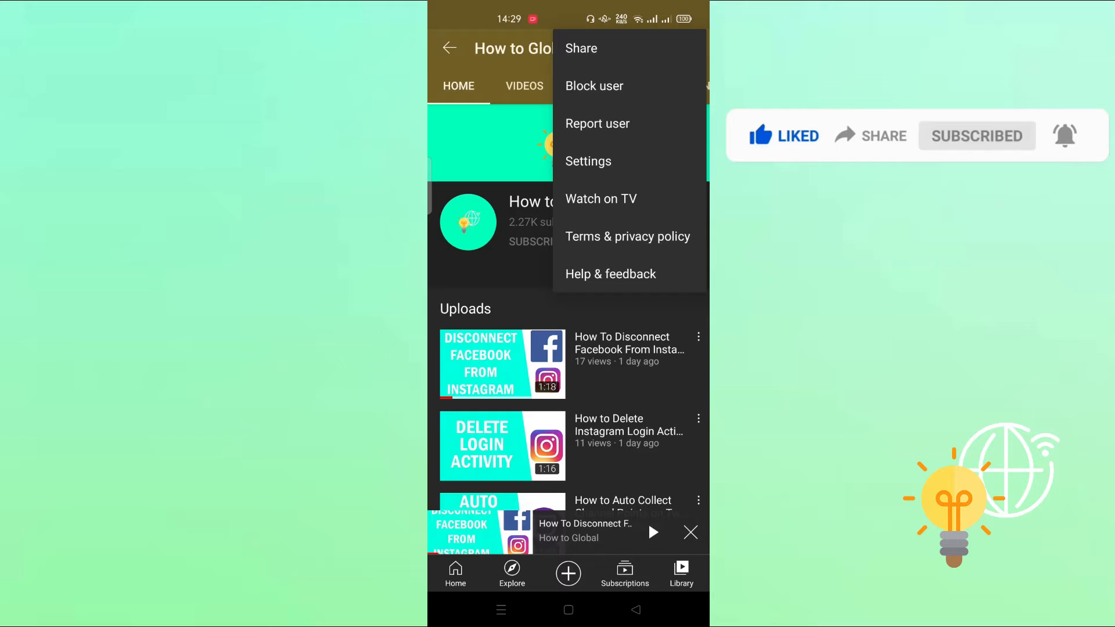
left_click(581, 49)
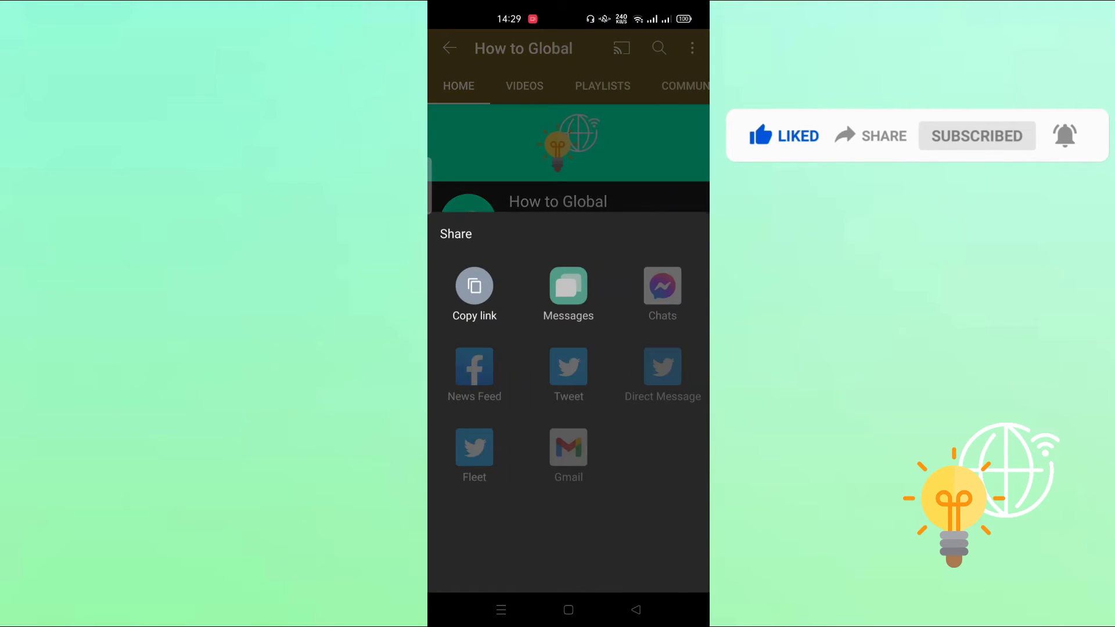
left_click(475, 285)
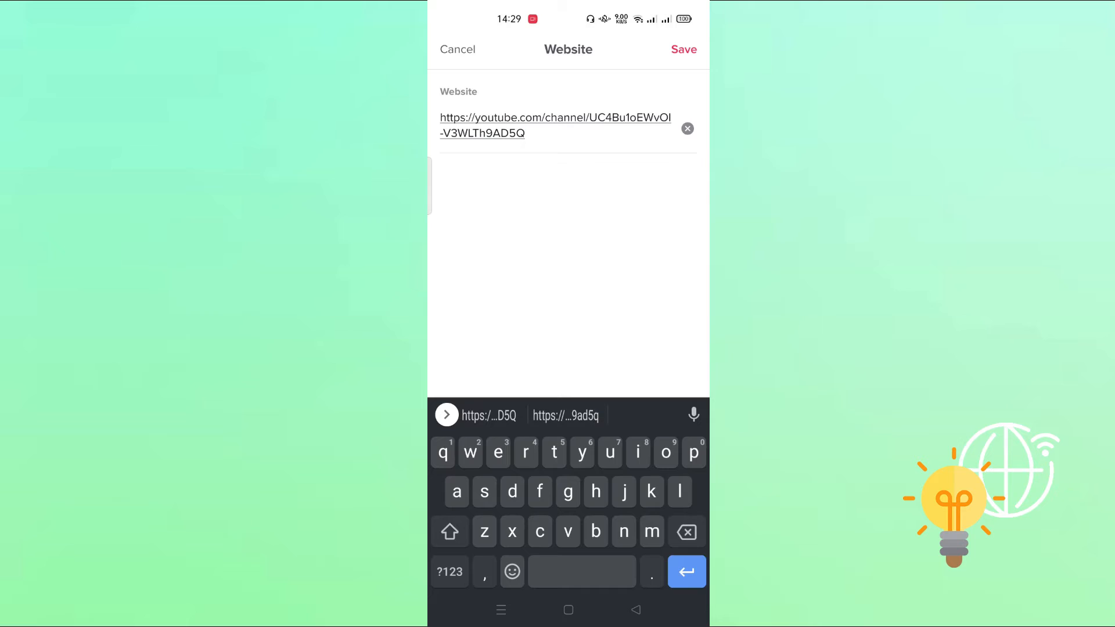
Save the pasted YouTube channel link as the profile Website
left_click(682, 49)
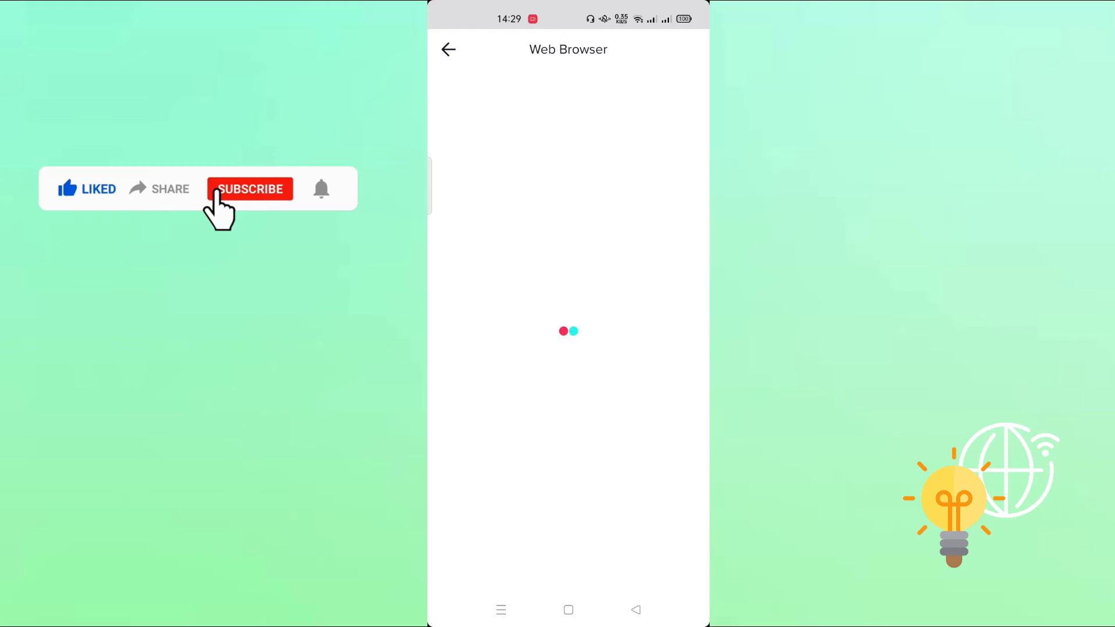
Open the profile website link to load the How to Global channel in-app
left_click(250, 188)
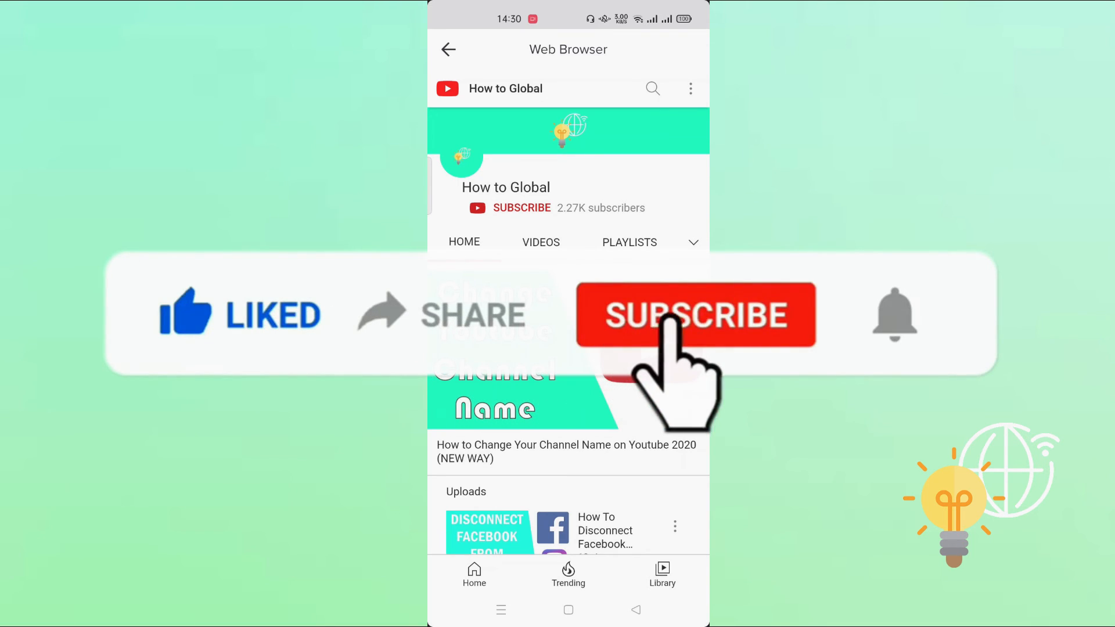
left_click(696, 315)
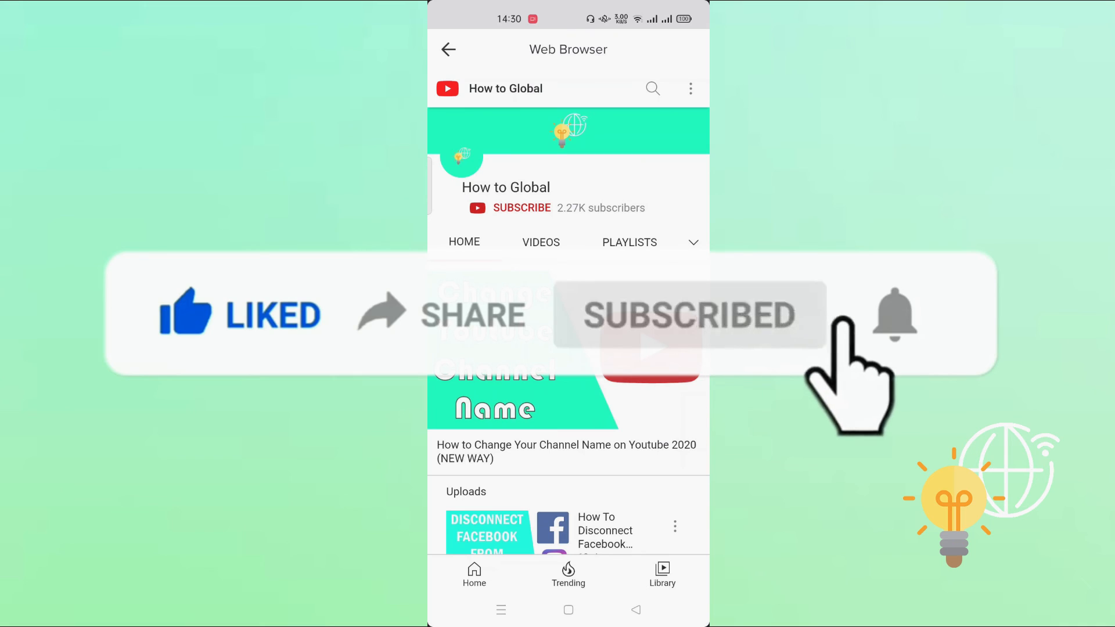